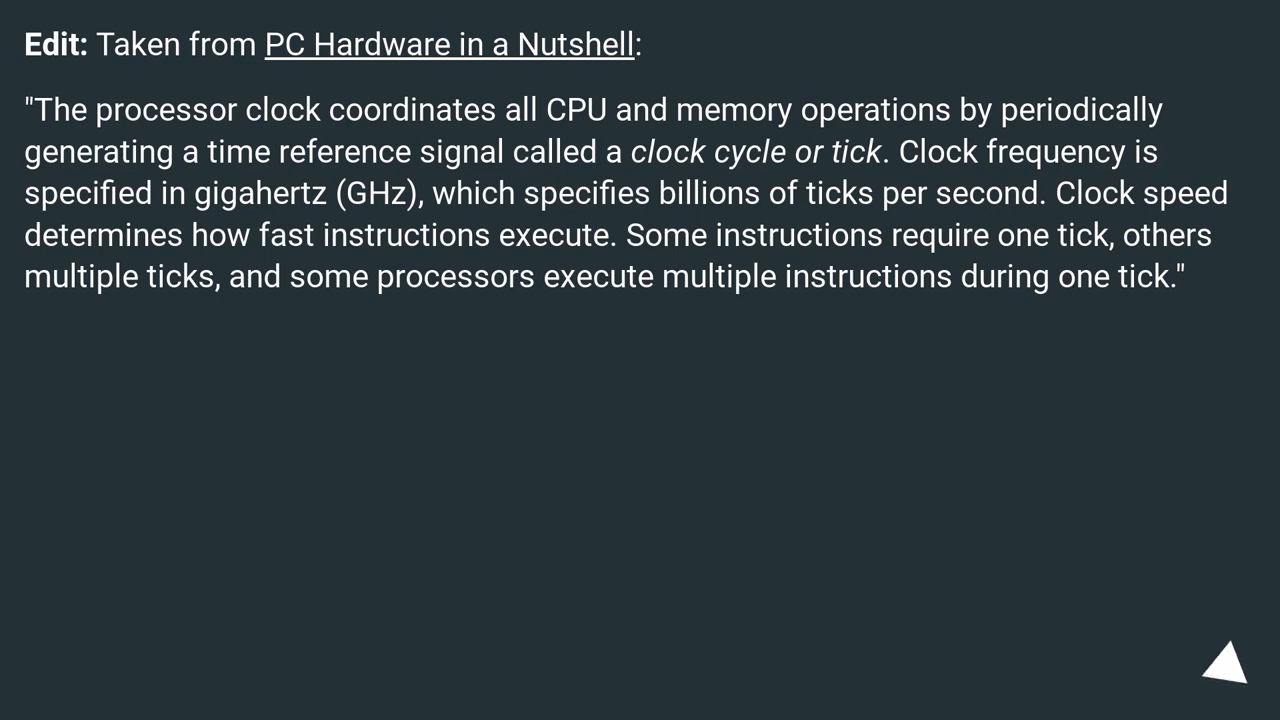
left_click(1226, 662)
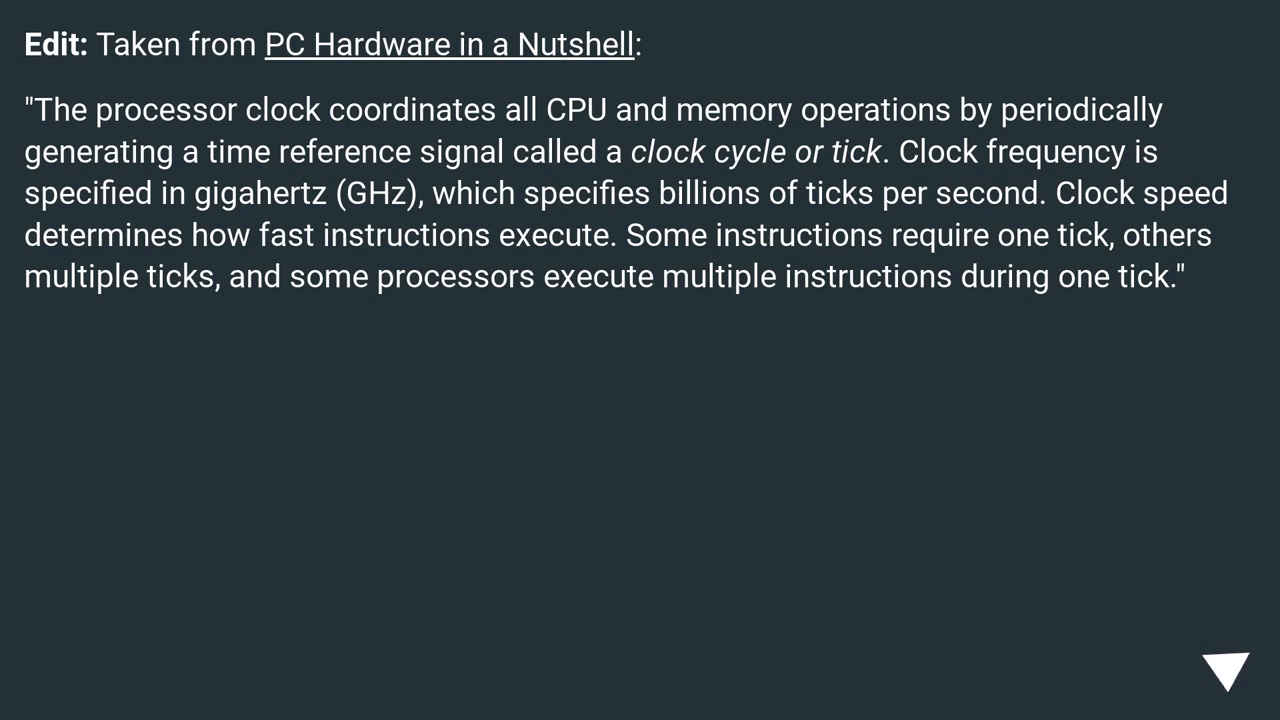
left_click(1224, 668)
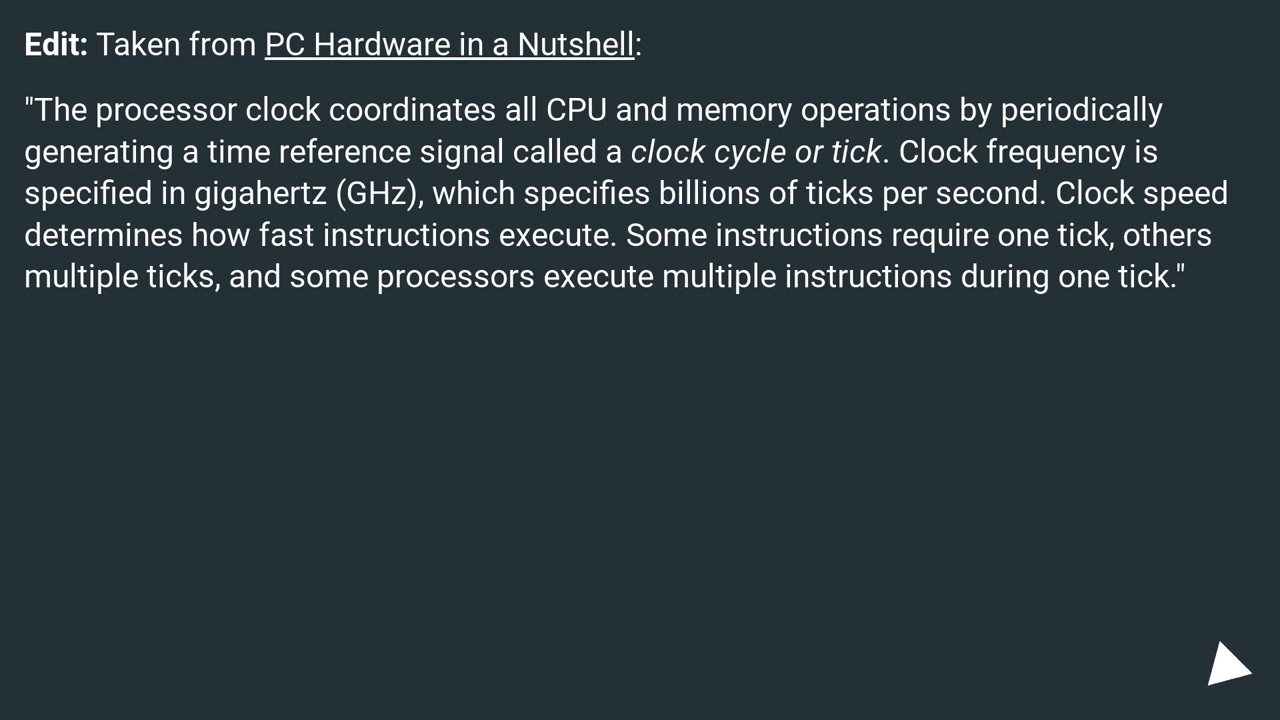
left_click(1222, 666)
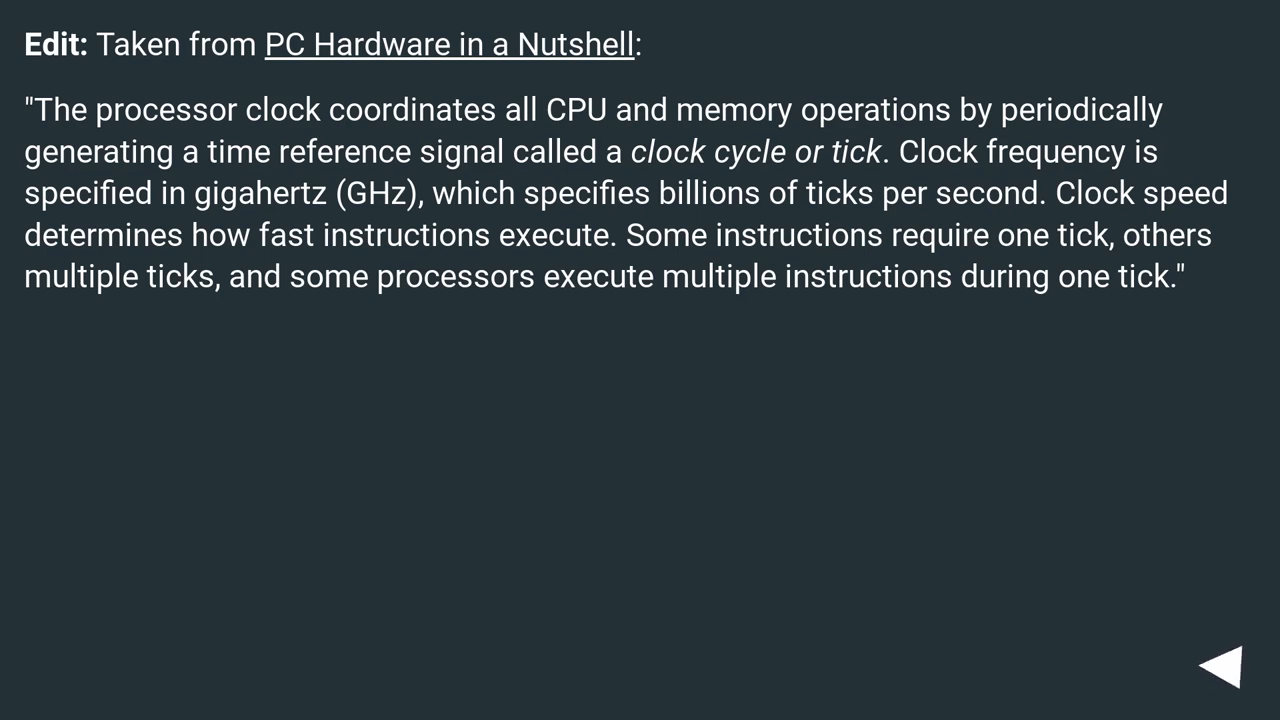
left_click(1228, 664)
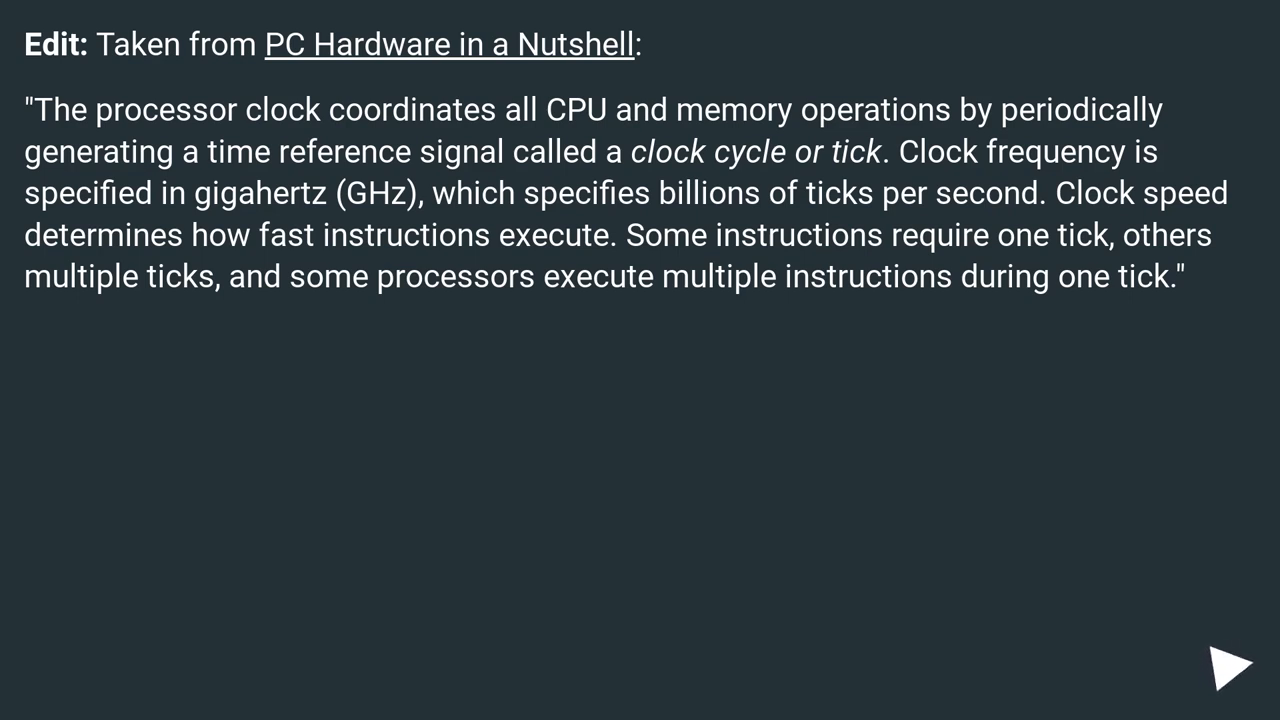
left_click(1230, 665)
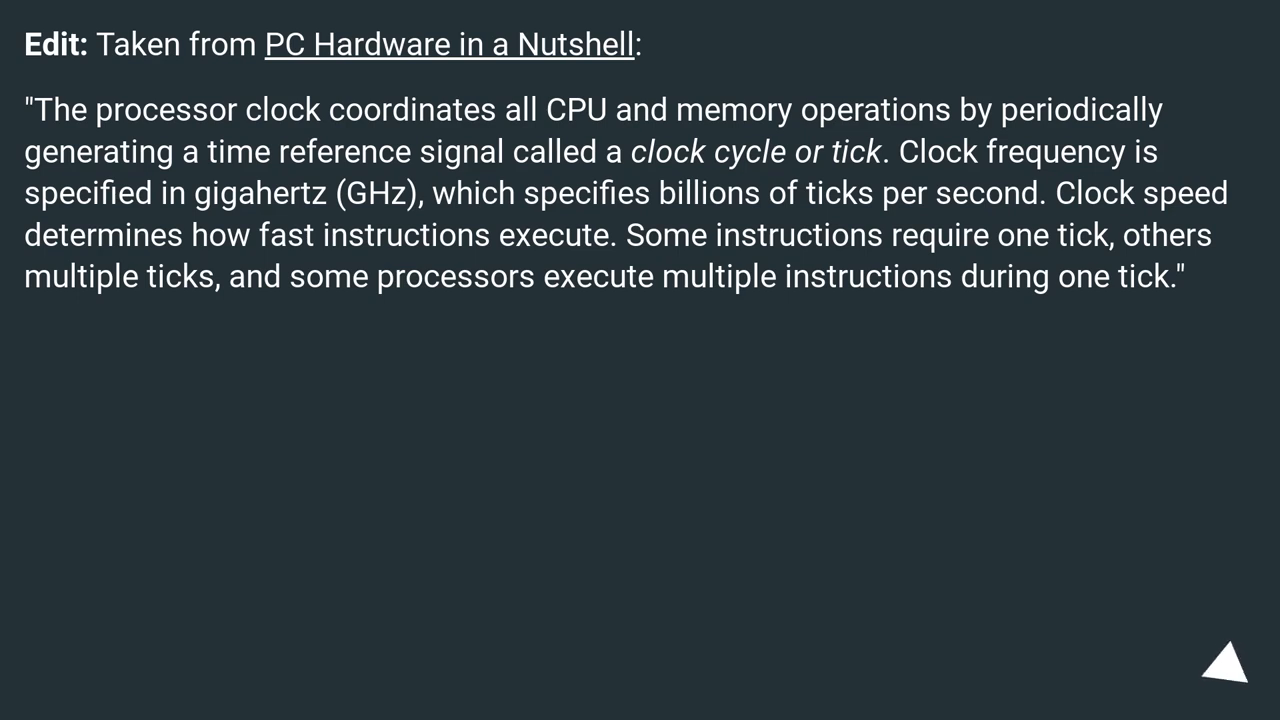
left_click(1224, 665)
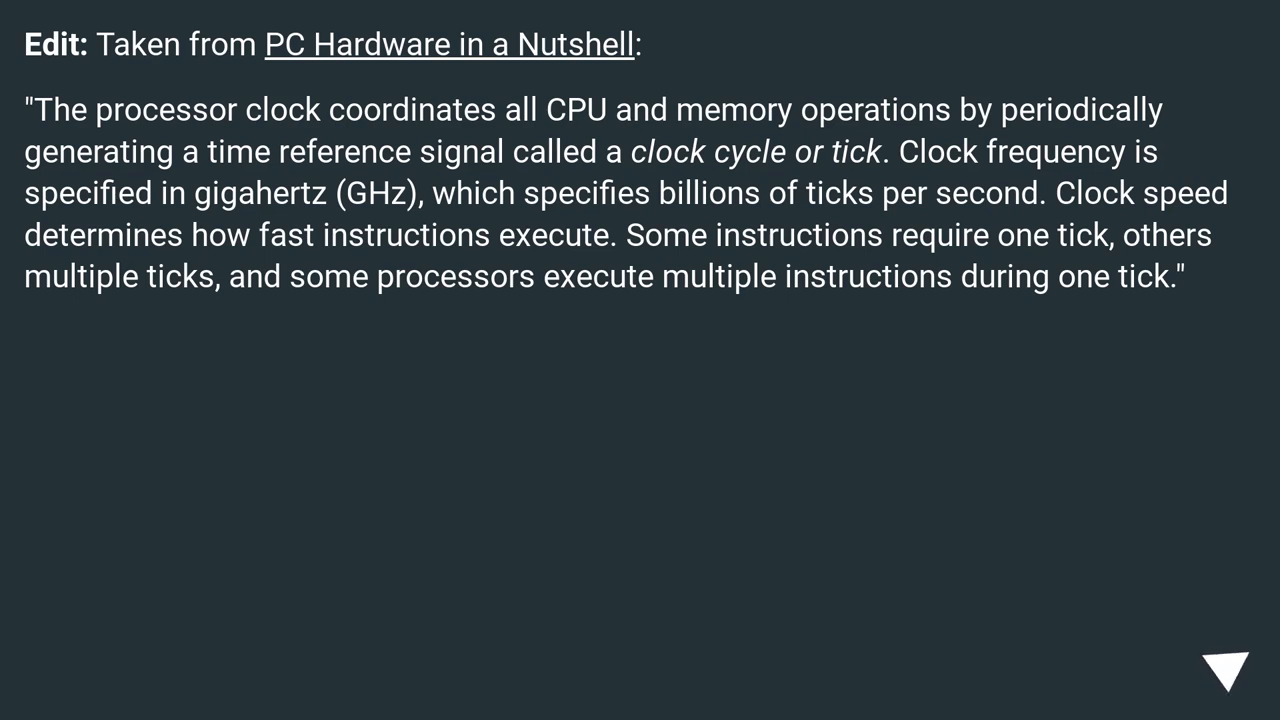
left_click(1226, 670)
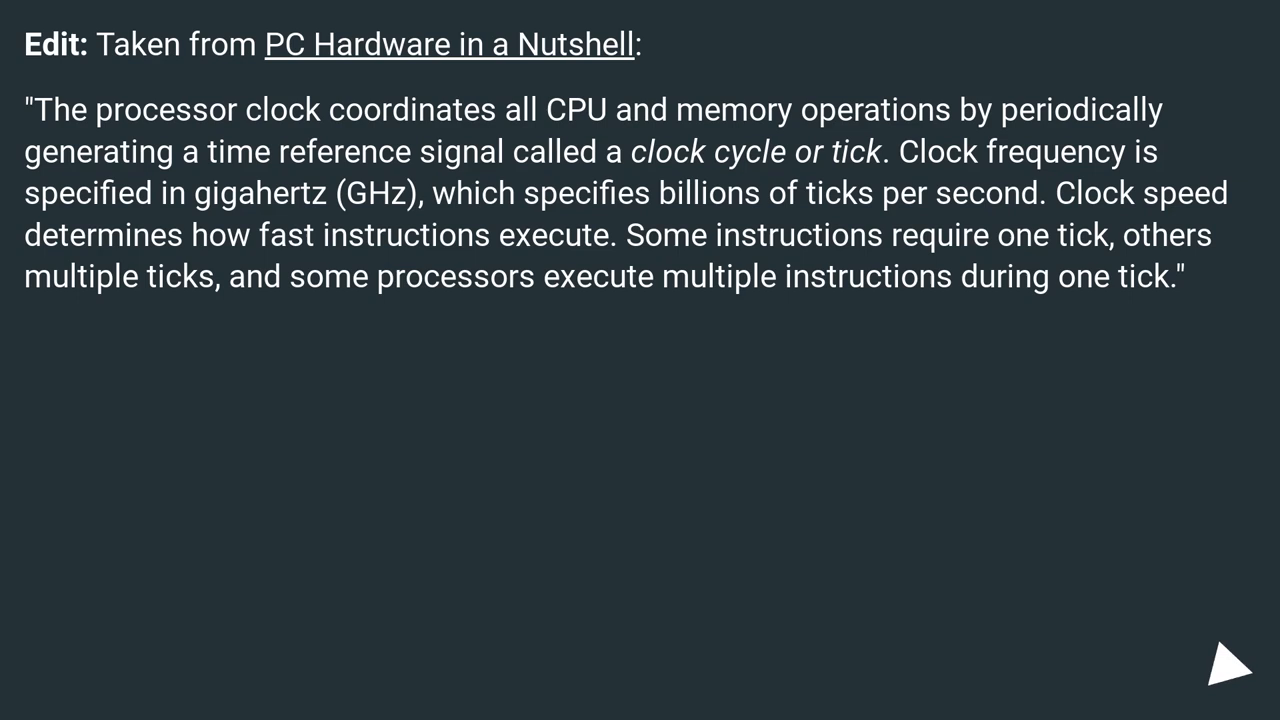
left_click(1225, 667)
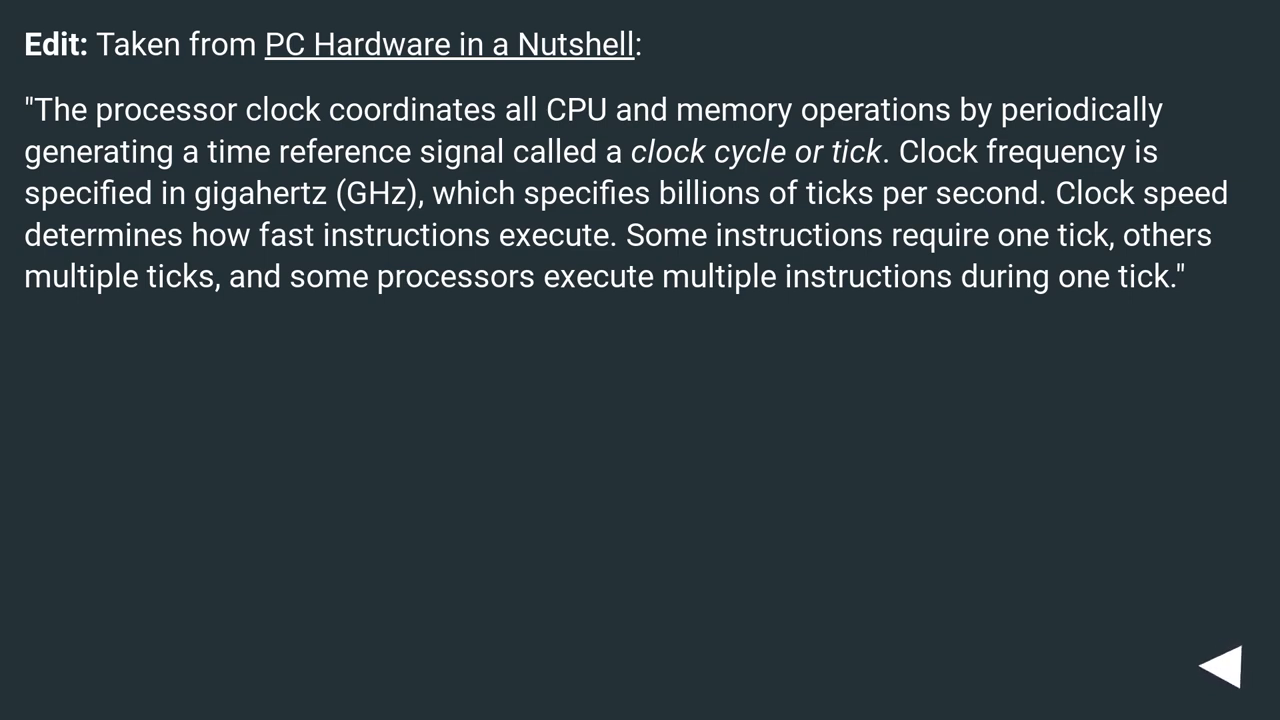
left_click(1215, 667)
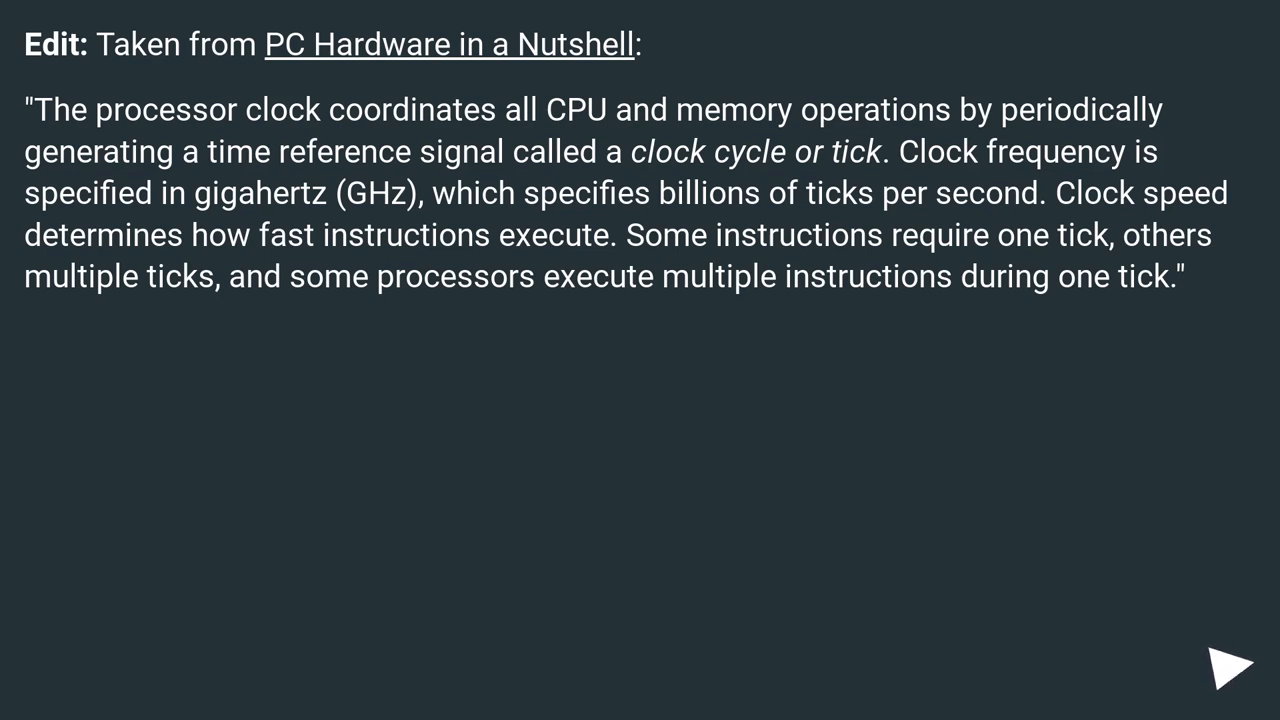
left_click(1228, 665)
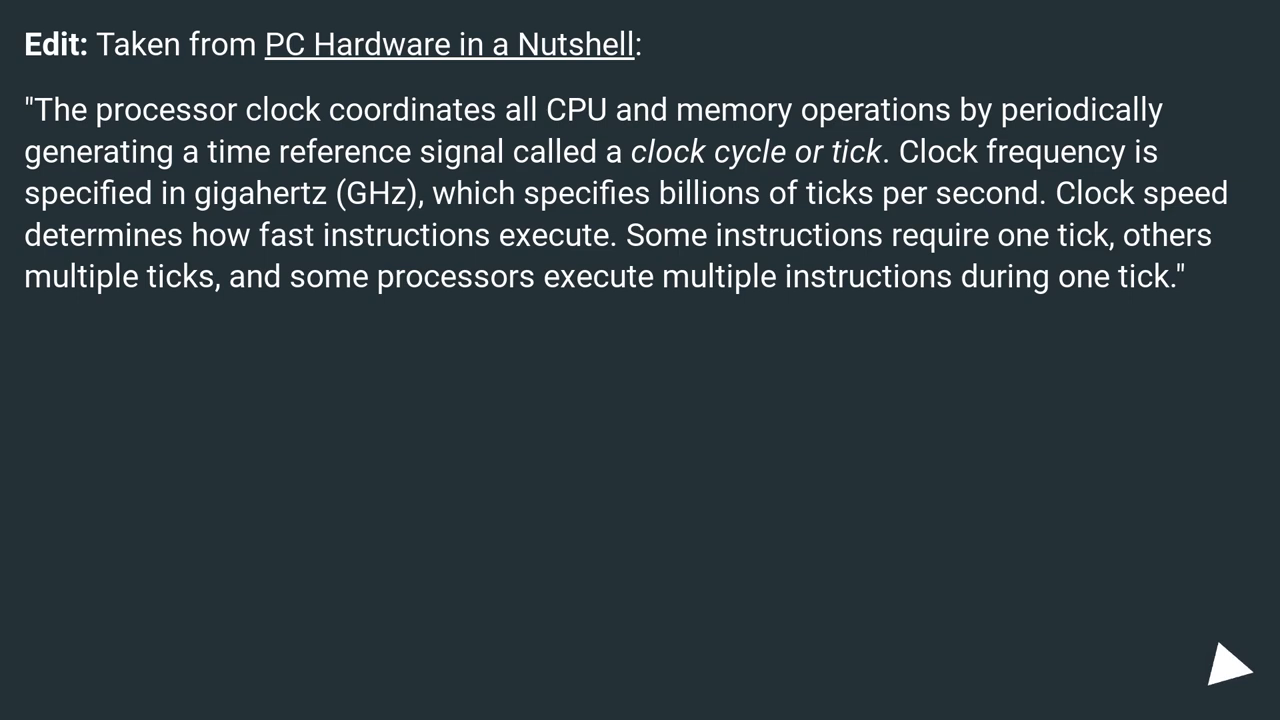
left_click(1225, 667)
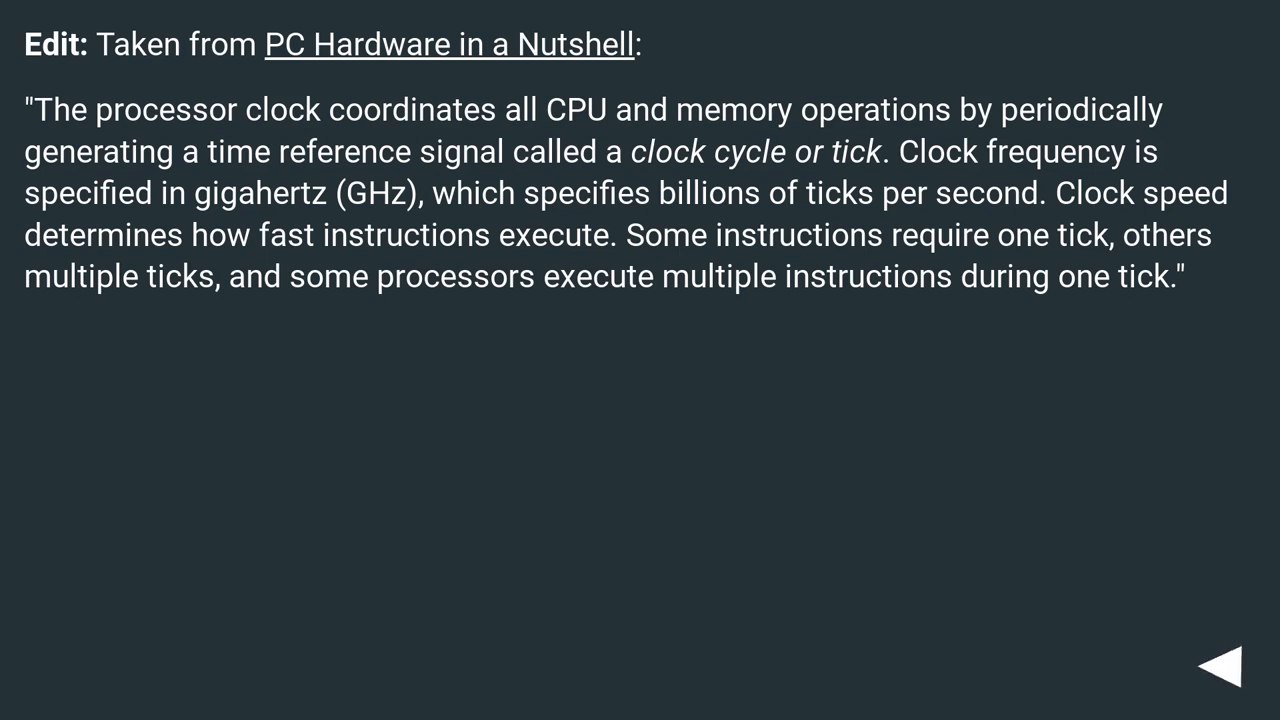
left_click(1225, 665)
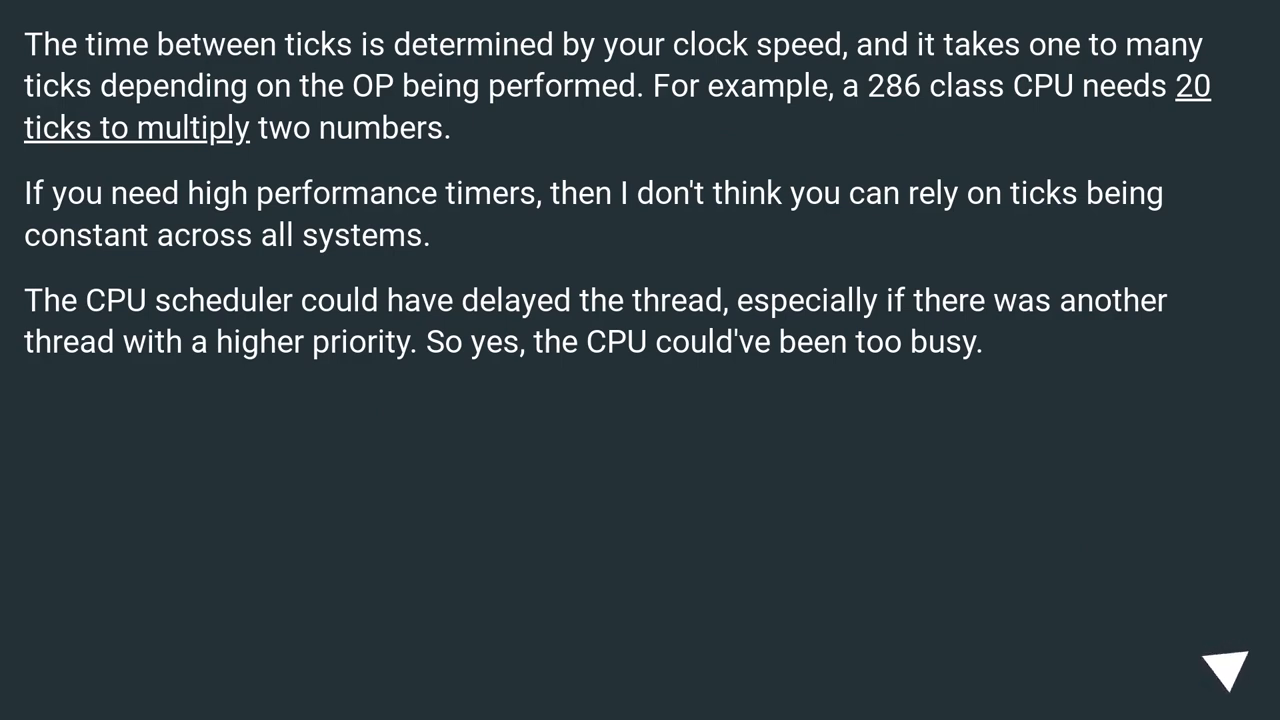
left_click(1225, 670)
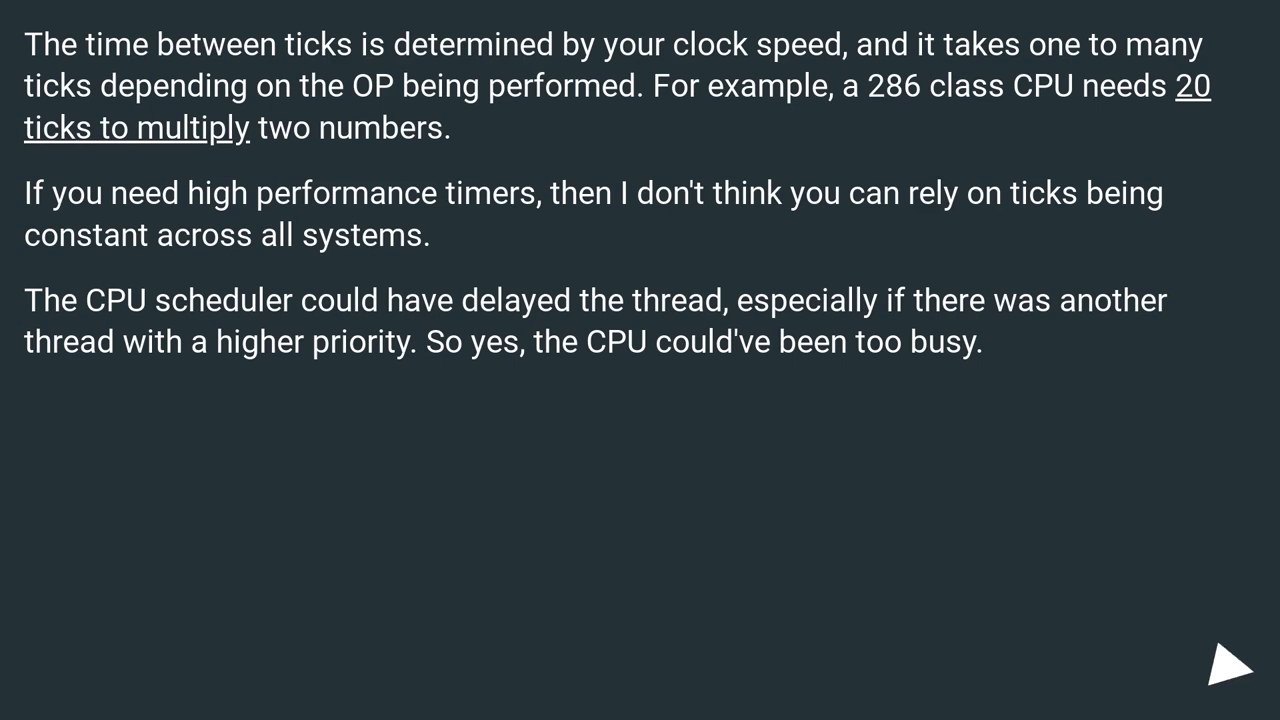
left_click(1228, 668)
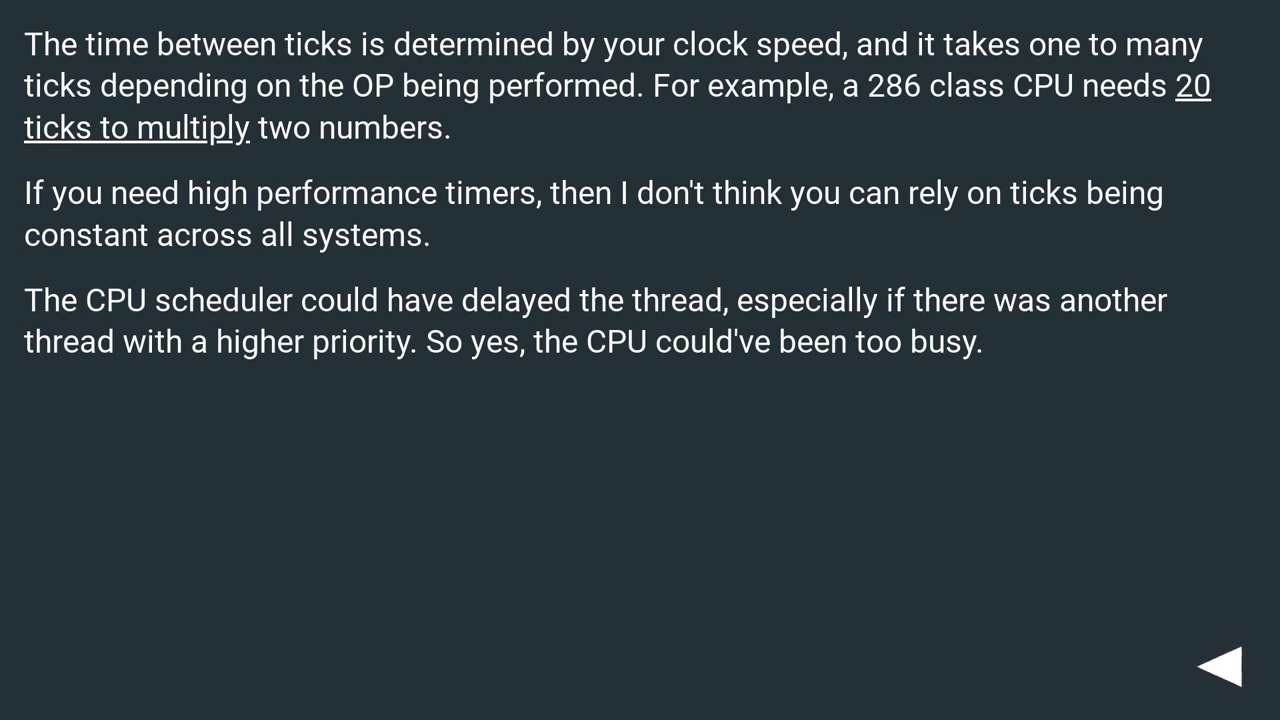